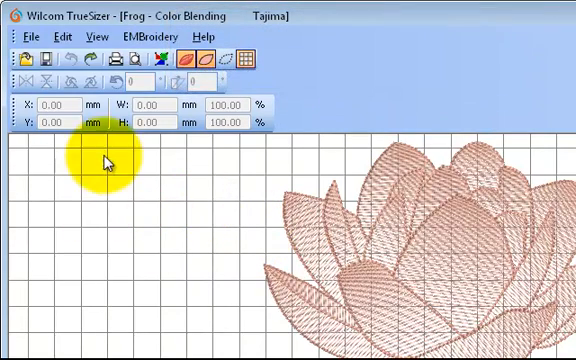
Step: Show the Edit commands, including Undo, Redo Scale, Select All and Deselect All
{"action": "left_click", "coordinate": [64, 36]}
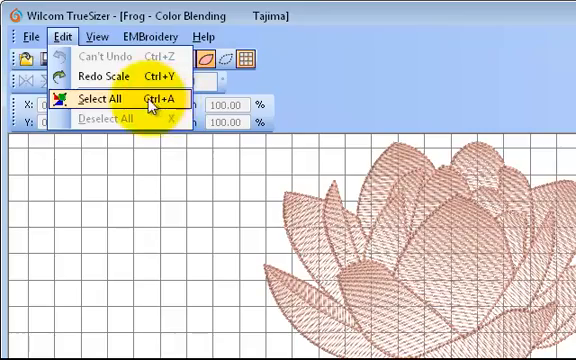
Step: Select the whole frog and lotus design with Select All
{"action": "left_click", "coordinate": [114, 98]}
{"action": "type", "text": "100"}
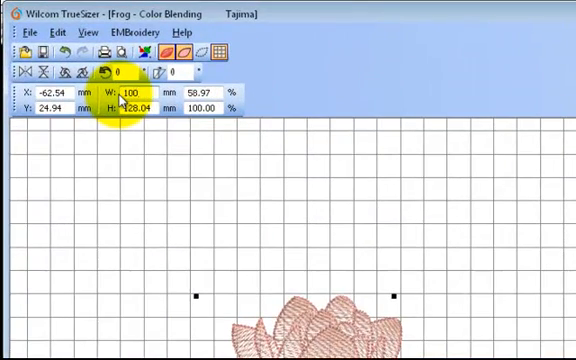
{"action": "left_click", "coordinate": [130, 92]}
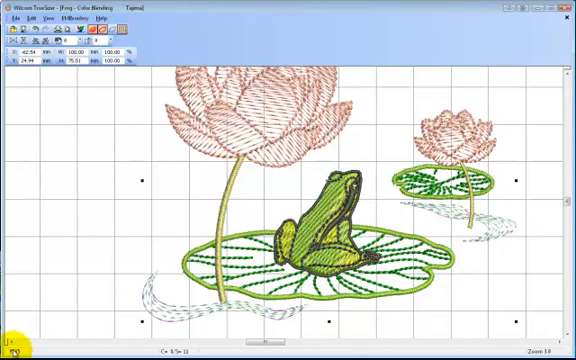
{"action": "mouse_move", "coordinate": [400, 212]}
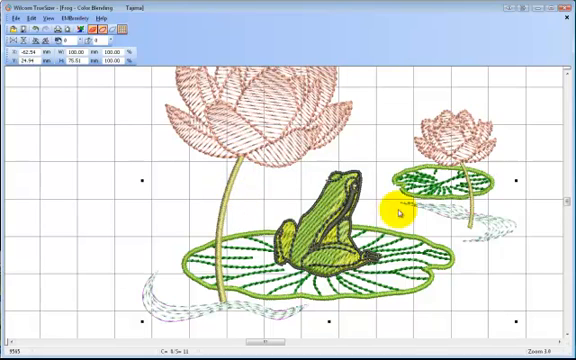
{"action": "mouse_move", "coordinate": [512, 104]}
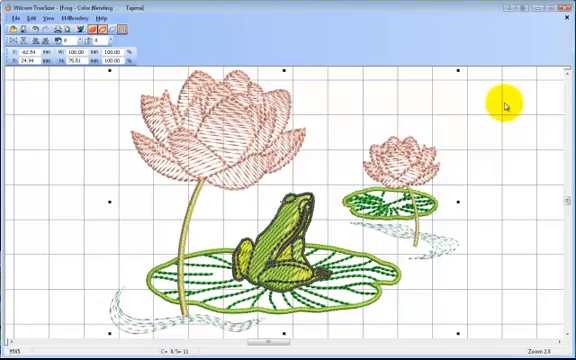
{"action": "mouse_move", "coordinate": [496, 102]}
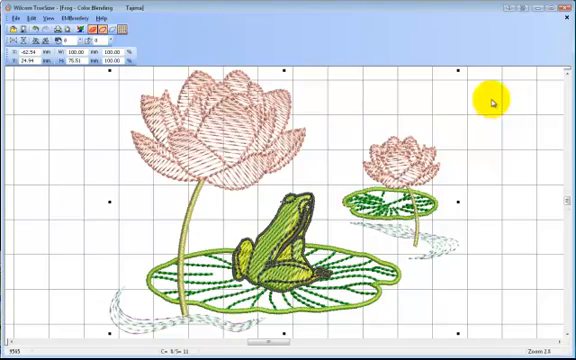